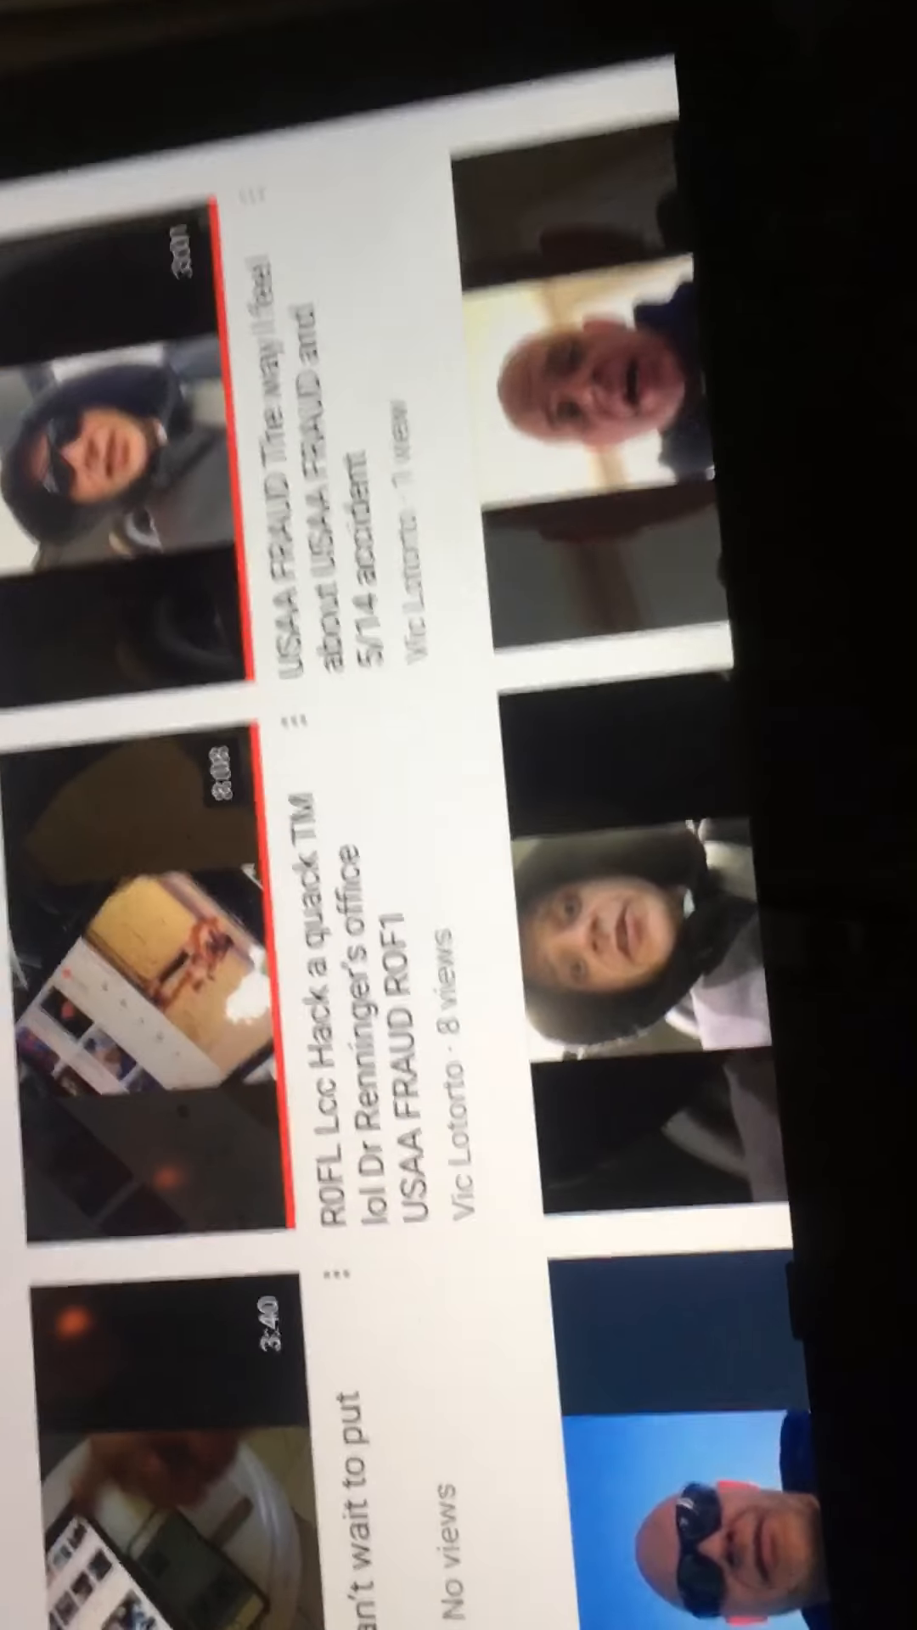
pyautogui.scroll(-3)
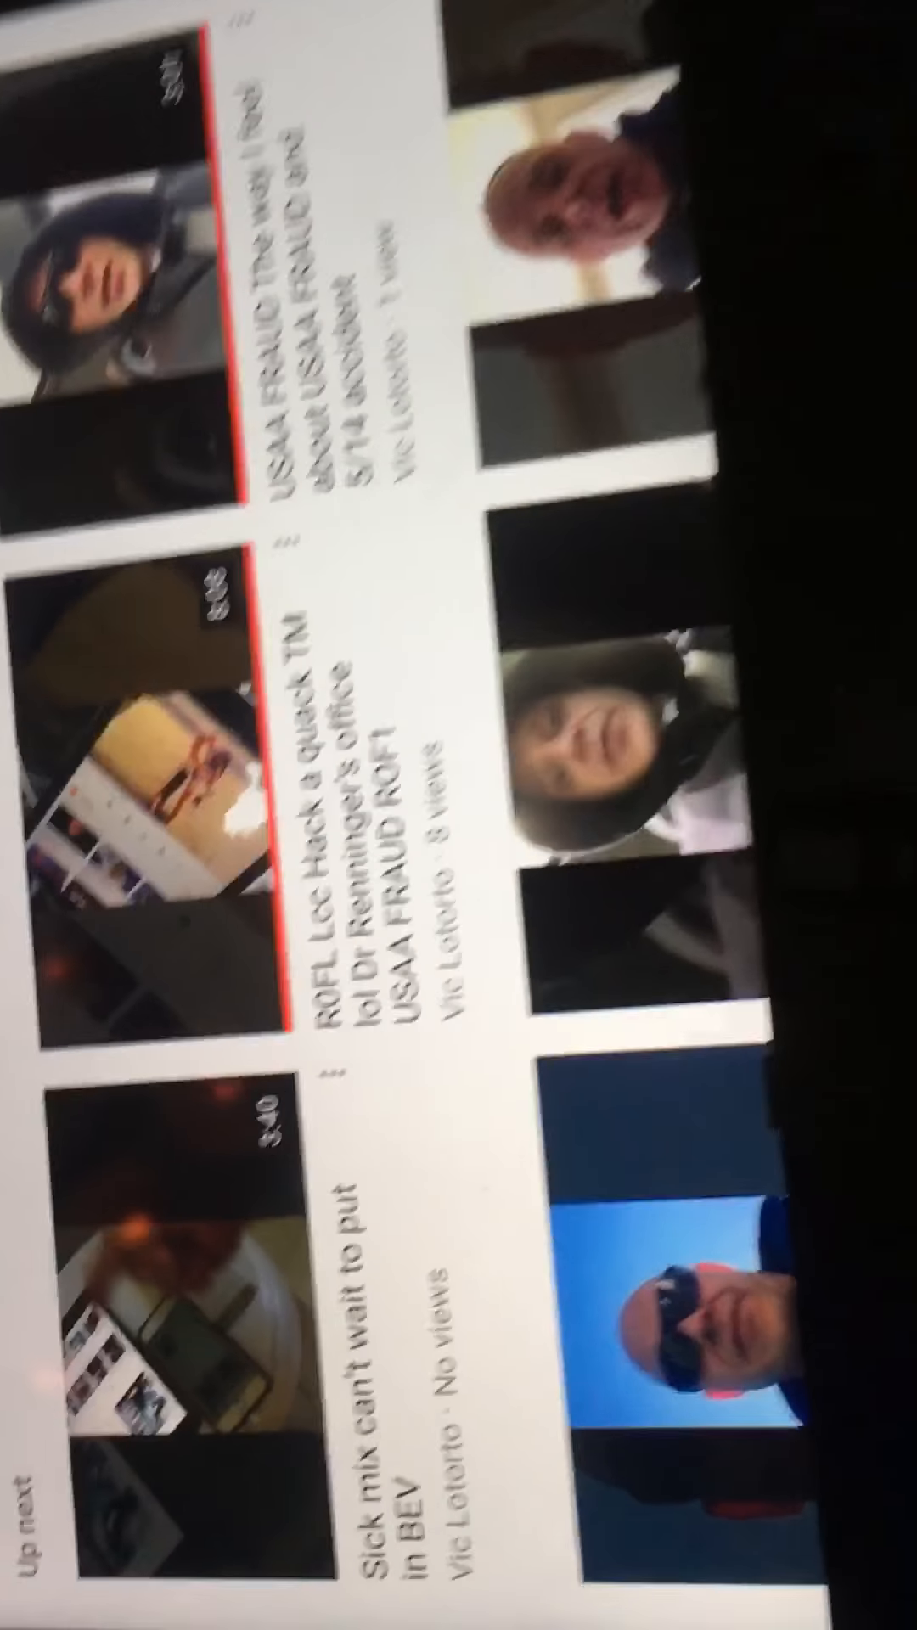